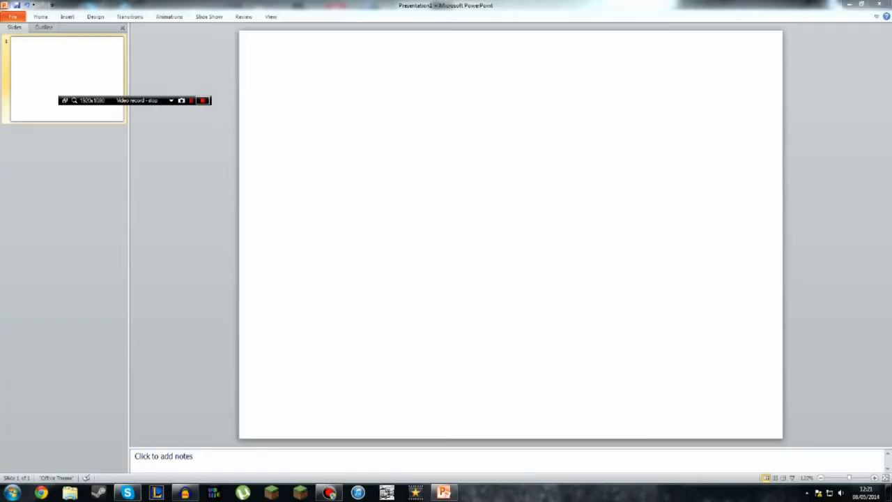
Browse from the Documents library into the Downloads folder and scroll through its files.
left_click(199, 100)
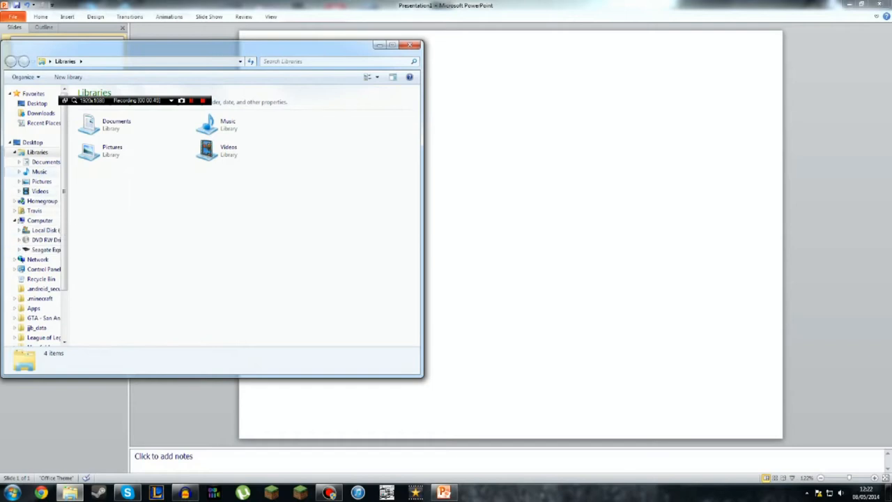
double_click(111, 124)
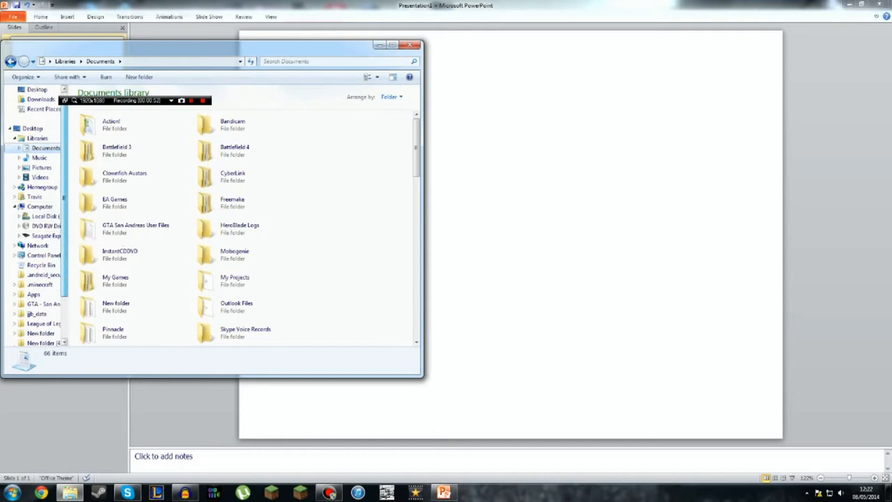
left_click(39, 97)
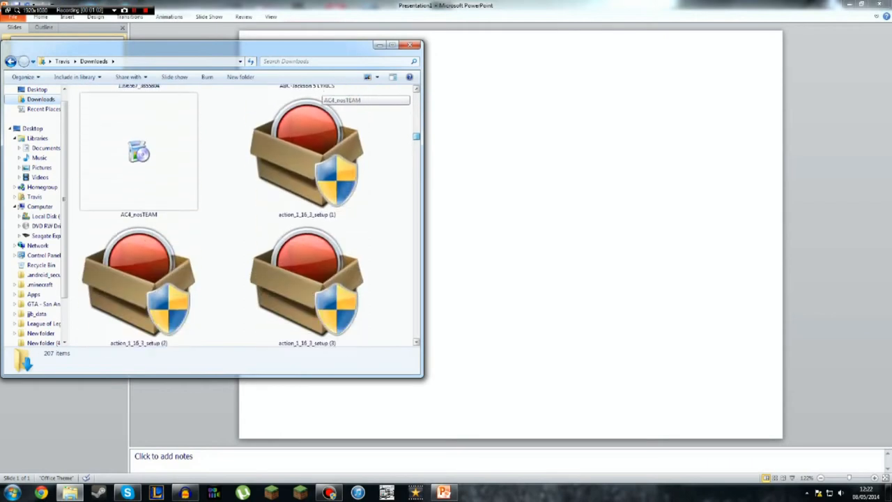
scroll("down", 3)
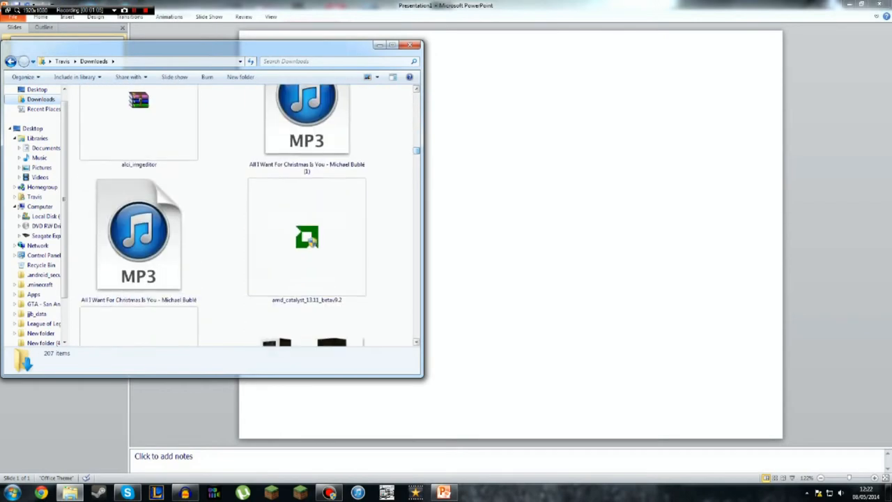
scroll("down", 3)
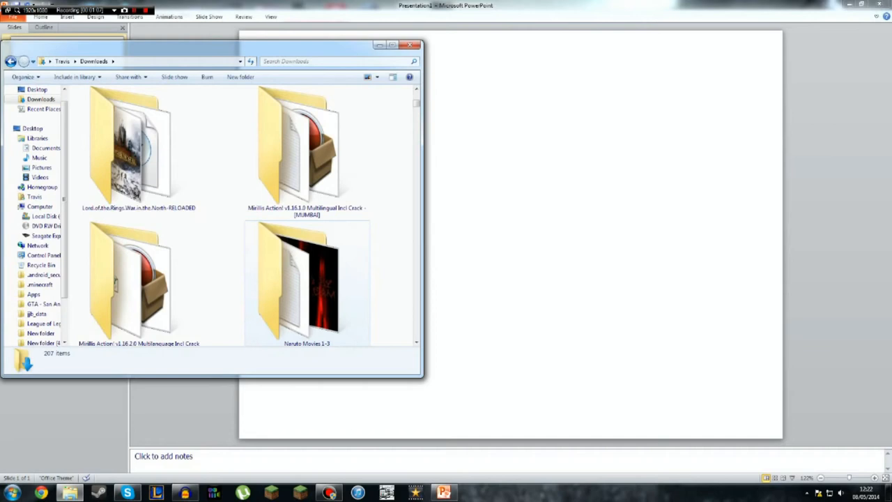
scroll("down", 3)
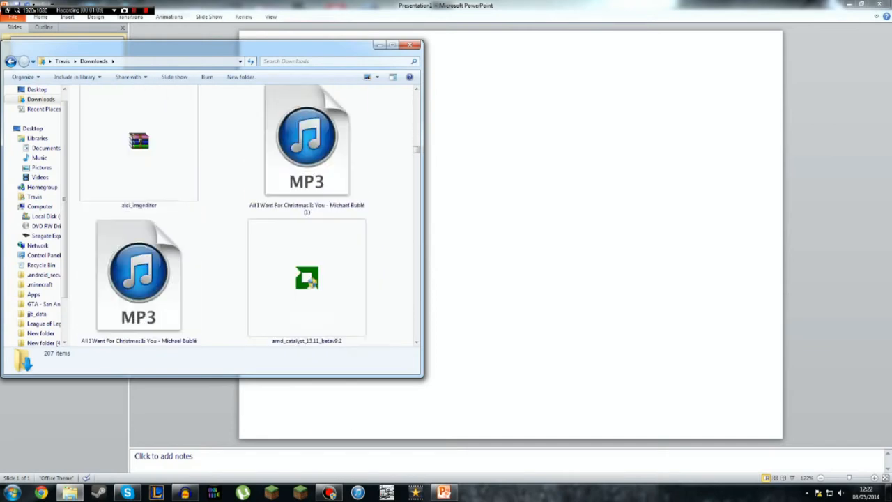
scroll("down", 3)
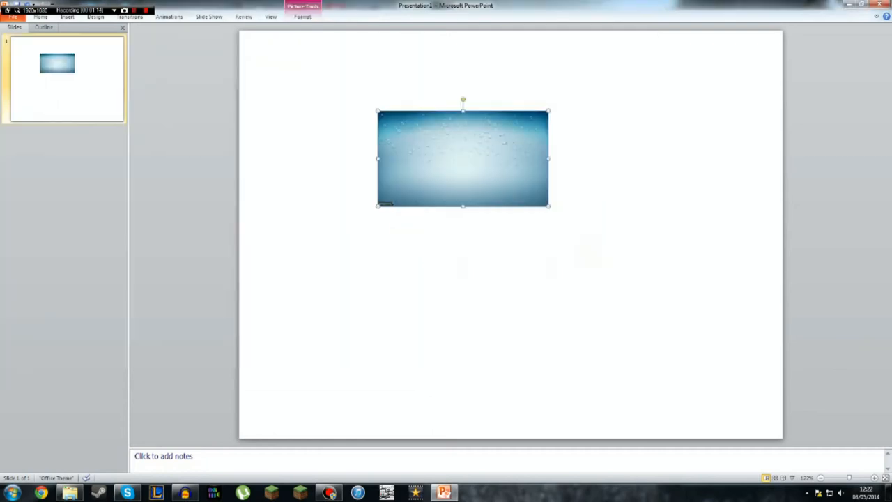
Enlarge the water-drop background picture and pick the round gamer logo image from Explorer.
left_click_drag(549, 203, 661, 336)
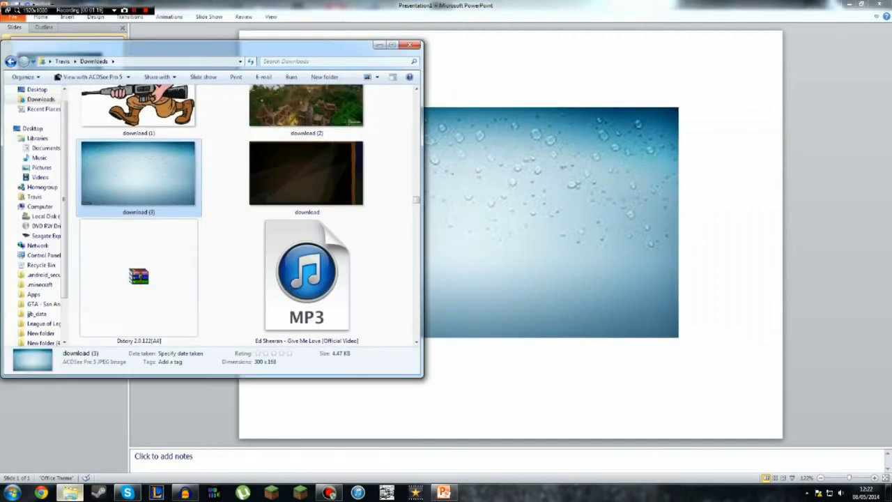
scroll("down", 3)
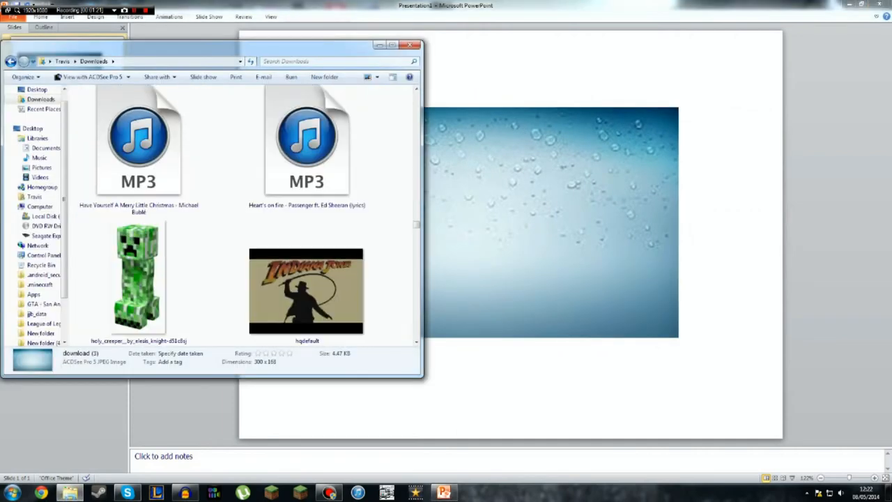
scroll("down", 3)
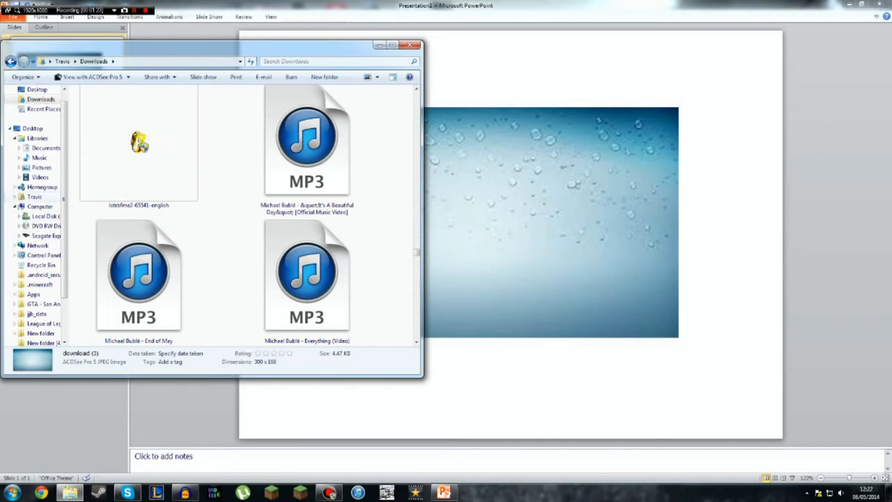
left_click(30, 167)
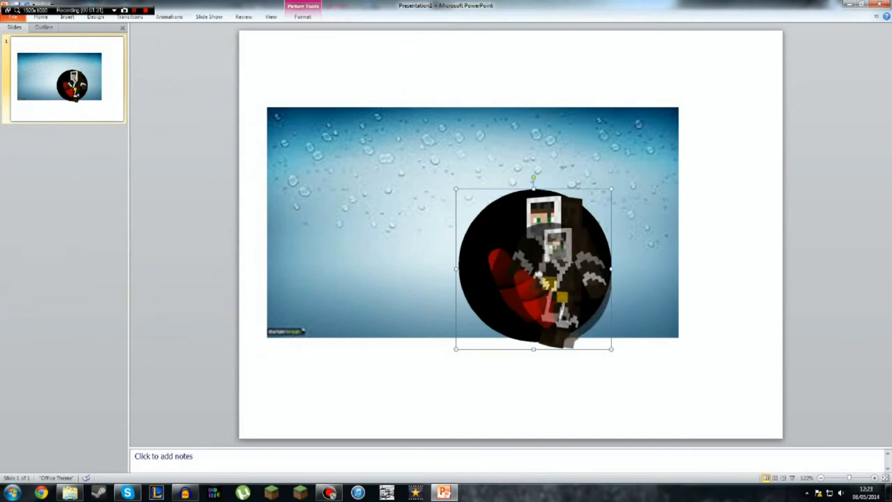
Shrink the round gamer logo and position it right of centre on the background.
left_click_drag(533, 268, 588, 230)
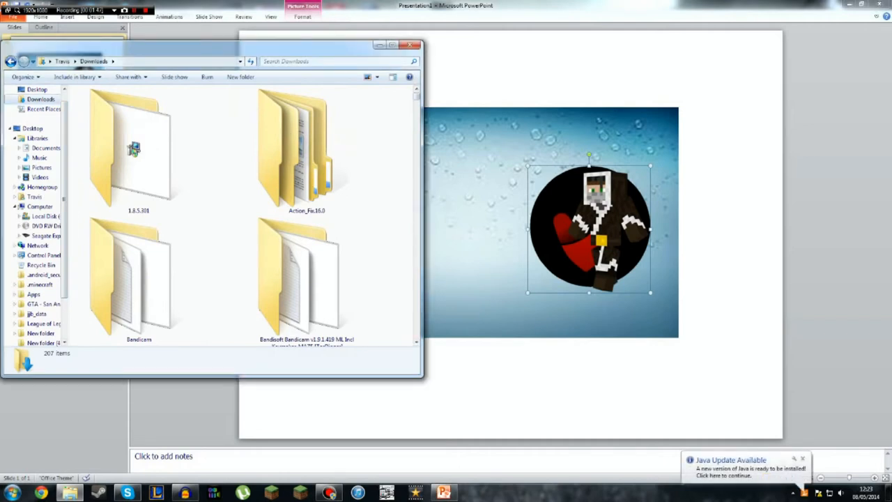
Scroll through Downloads to find the red YouTube logo and place it top-left of the background.
scroll("down", 3)
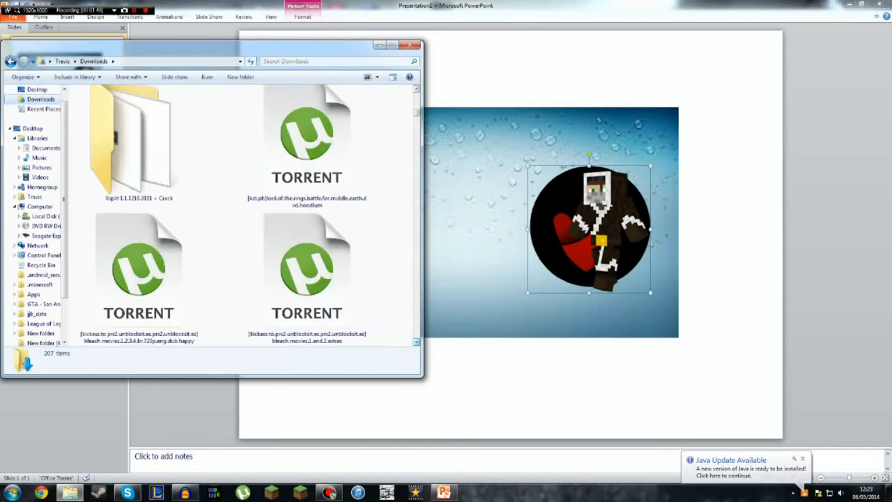
scroll("down", 3)
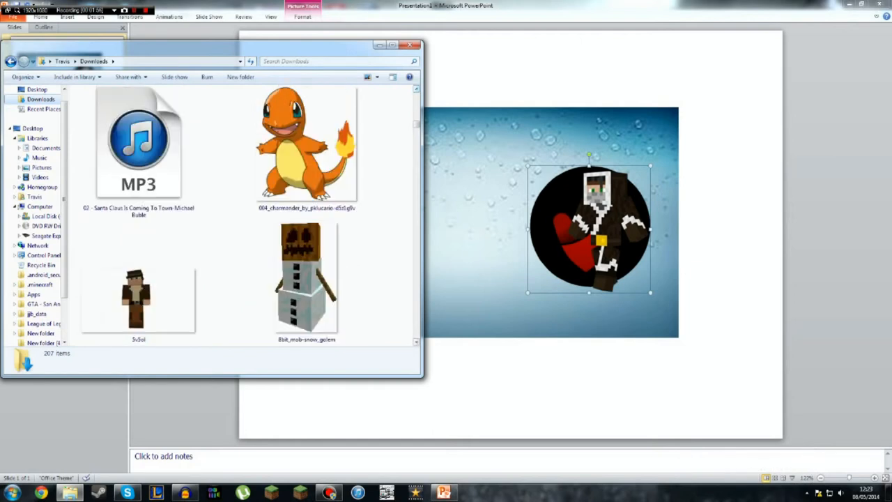
scroll("down", 3)
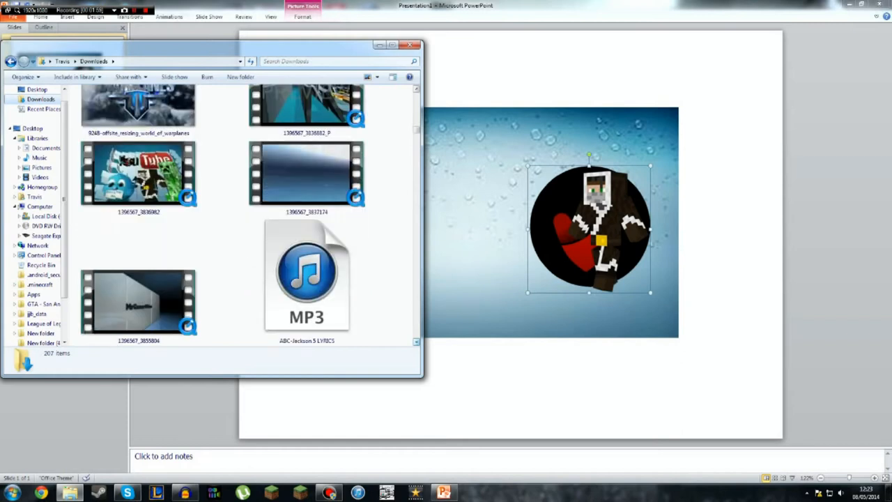
scroll("down", 3)
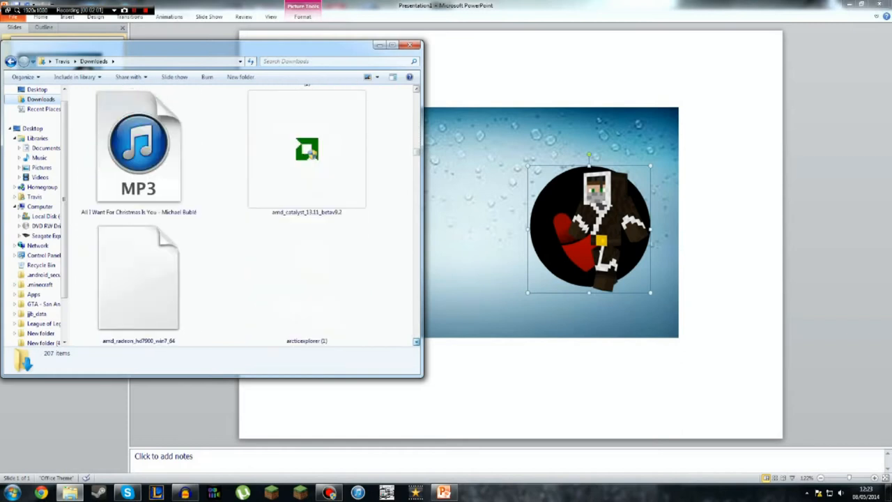
scroll("down", 3)
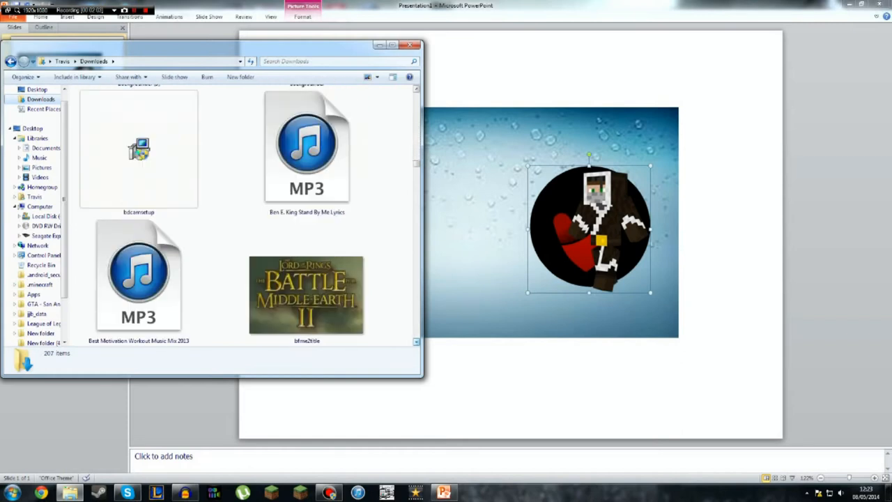
scroll("down", 3)
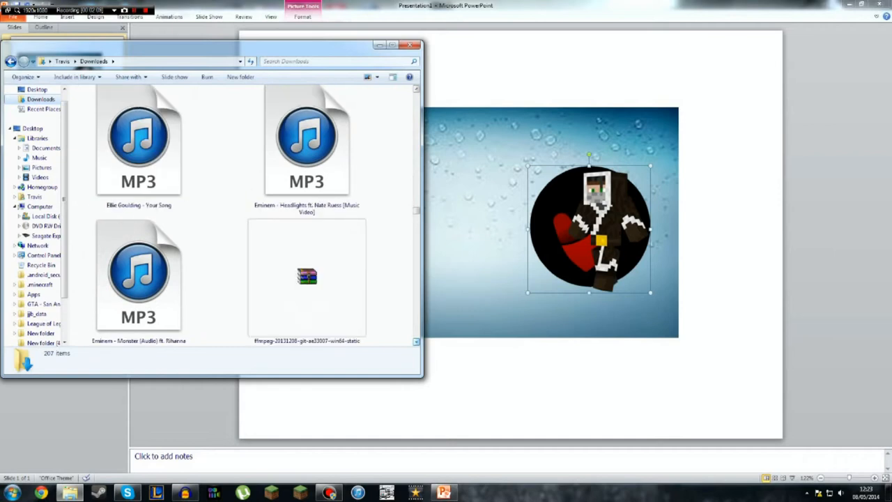
scroll("down", 3)
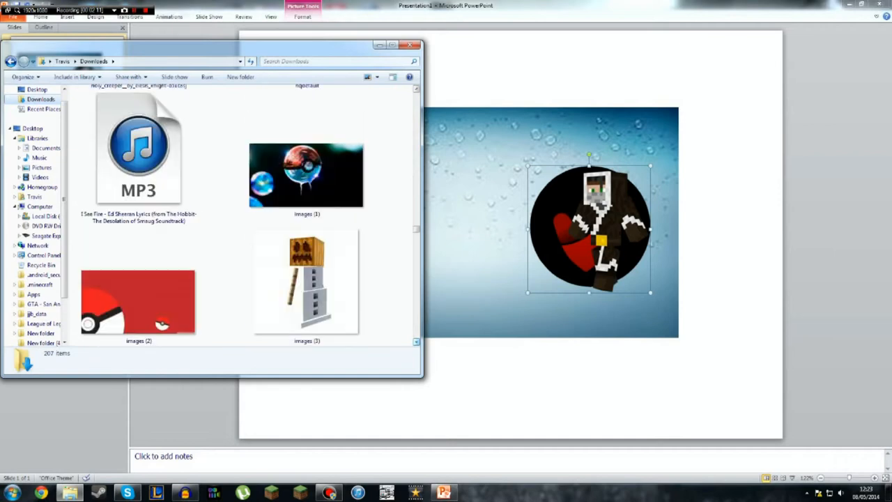
scroll("down", 3)
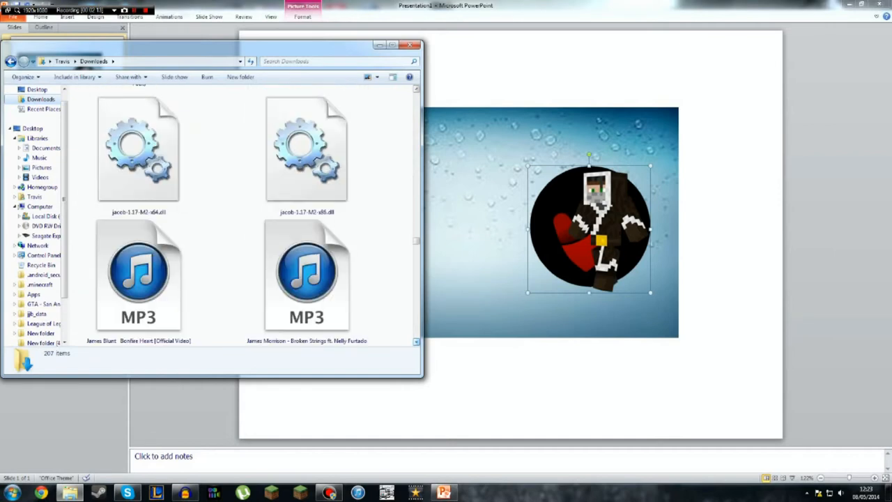
scroll("down", 3)
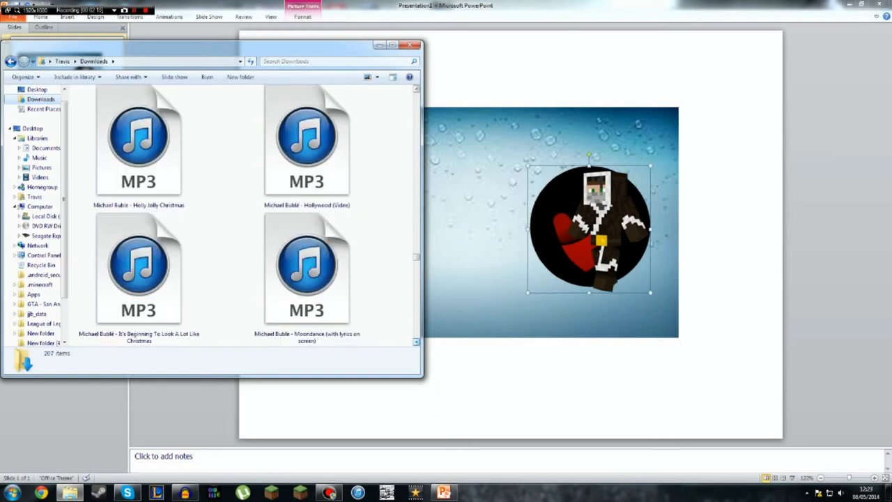
scroll("down", 3)
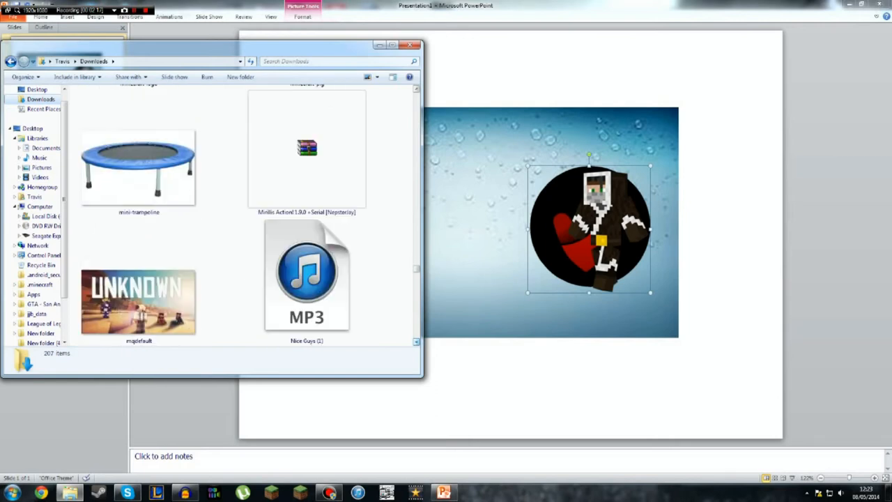
scroll("down", 3)
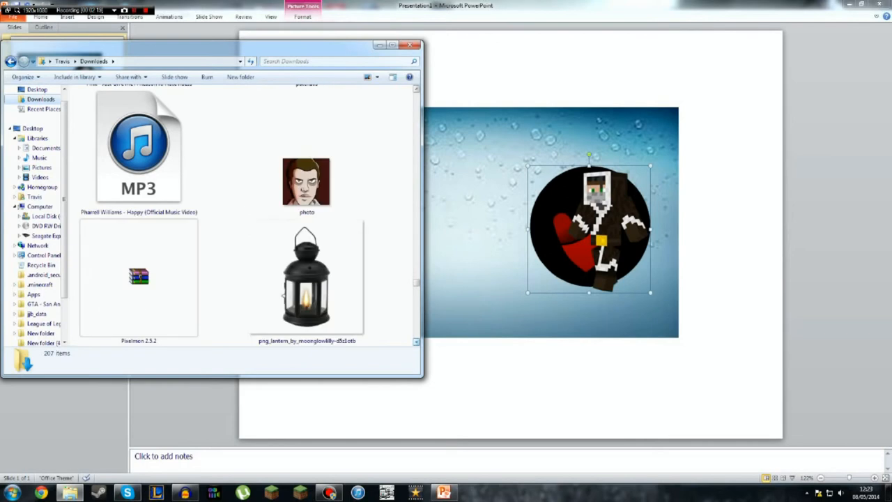
scroll("down", 3)
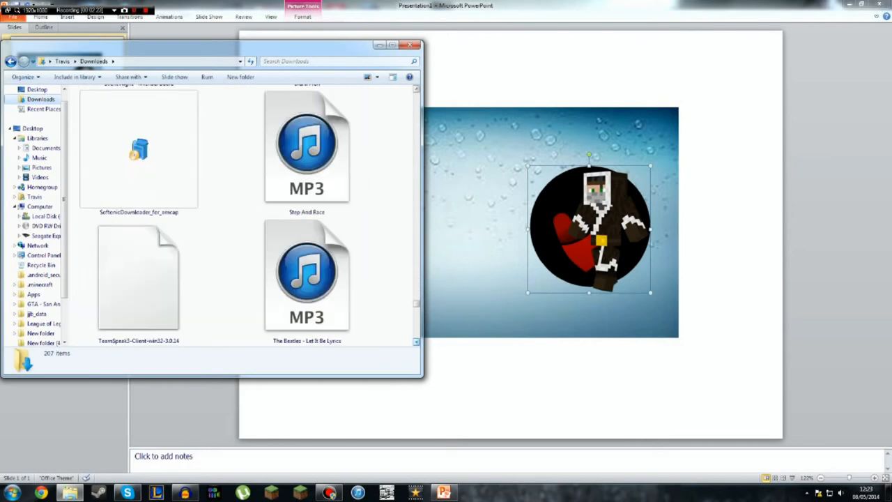
scroll("down", 3)
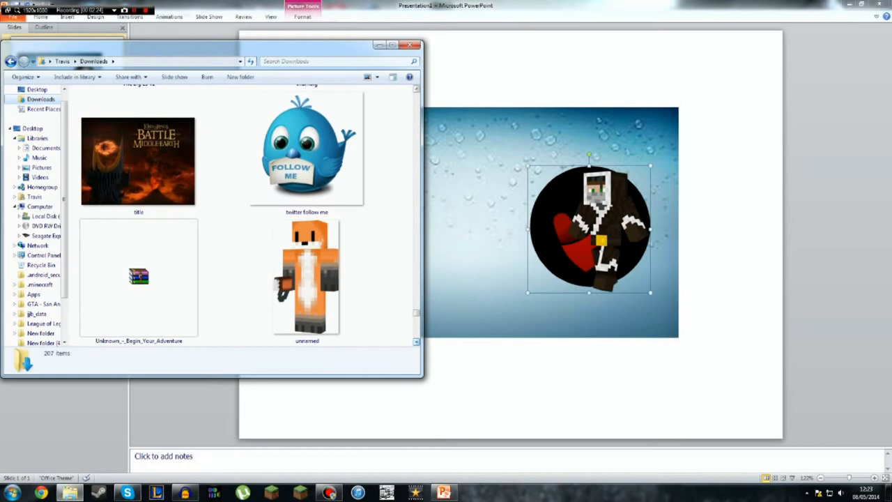
scroll("down", 3)
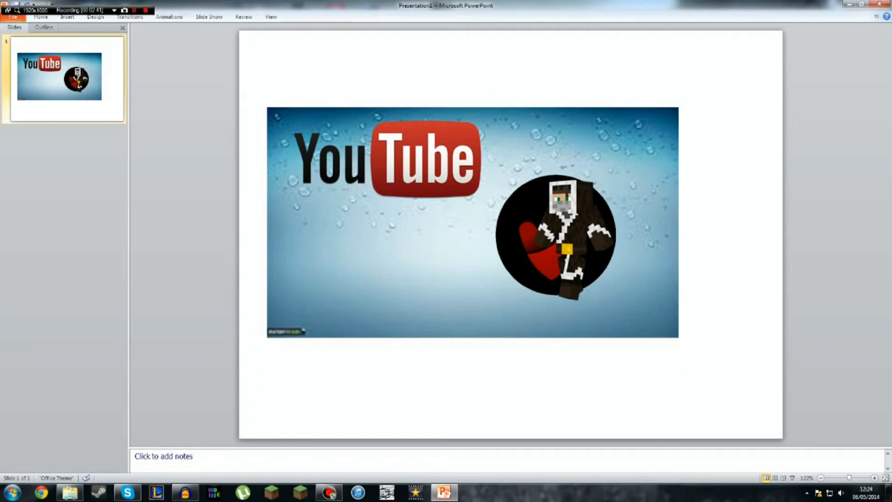
Add blue WordArt reading 'ThumNails' below the YouTube logo.
left_click(287, 35)
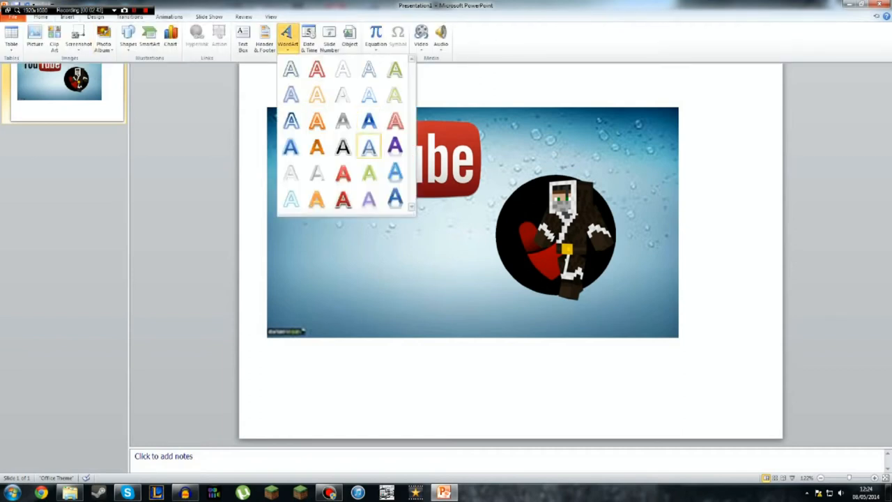
mouse_move(394, 146)
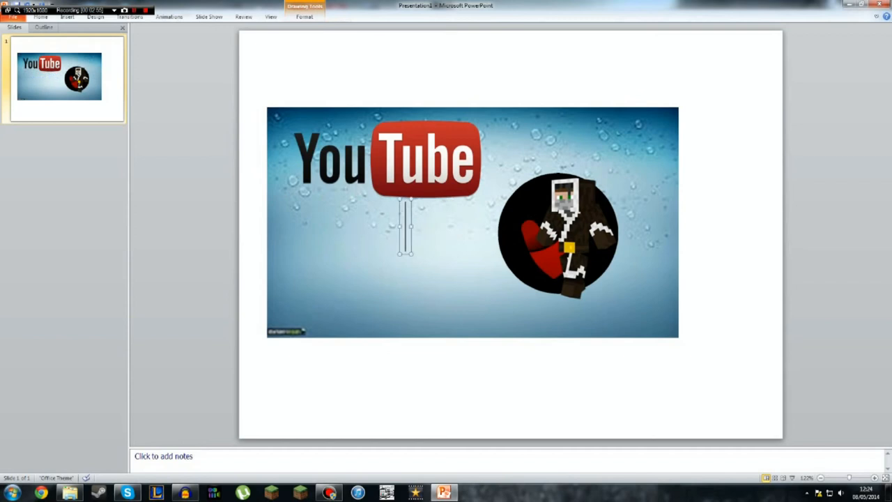
type("T")
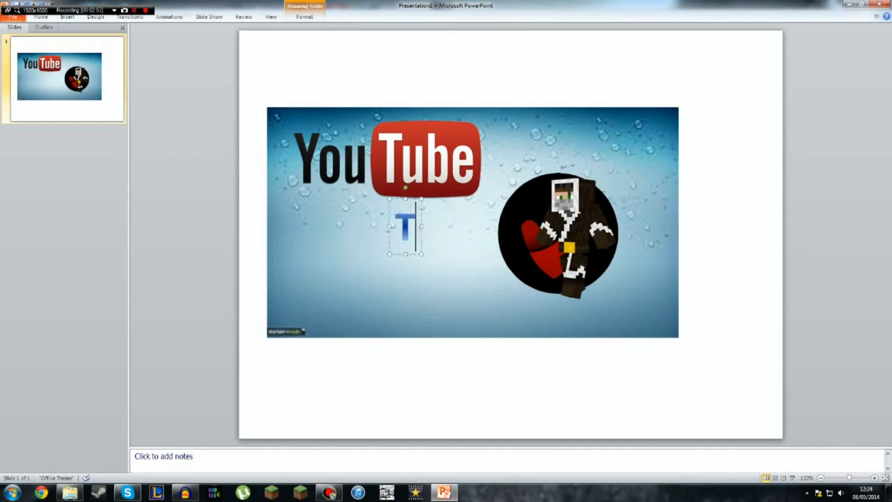
type("Thum")
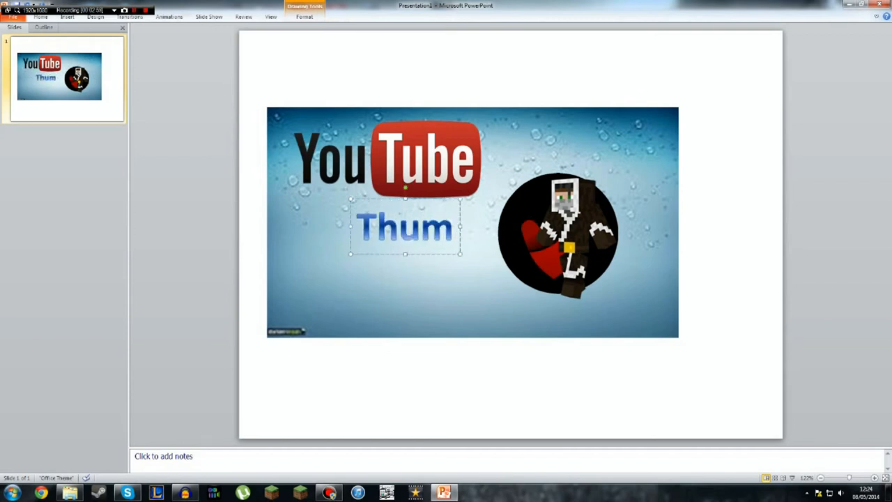
type("nails")
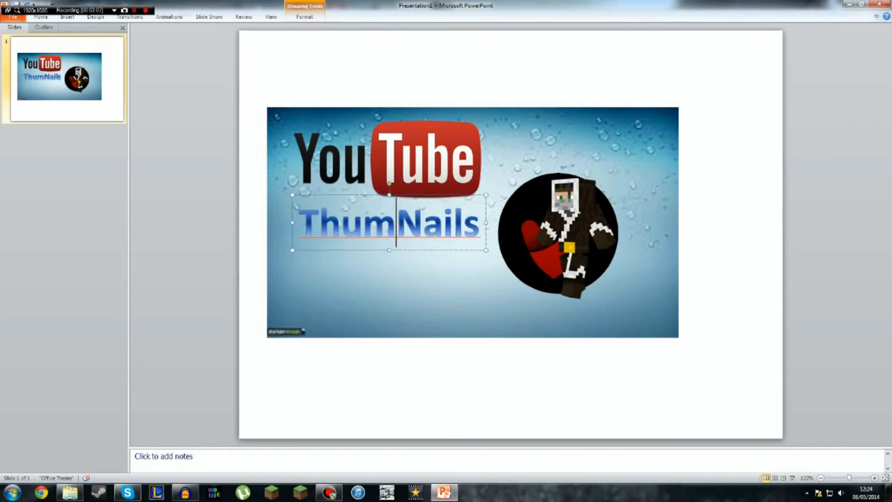
Correct the title to 'Thumbnails', shrink the gamer logo and crop the background narrower.
right_click(397, 223)
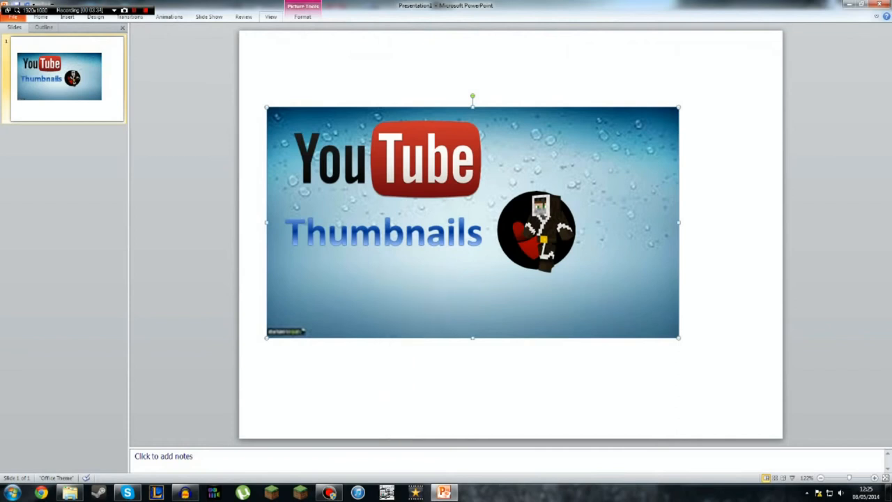
left_click(285, 17)
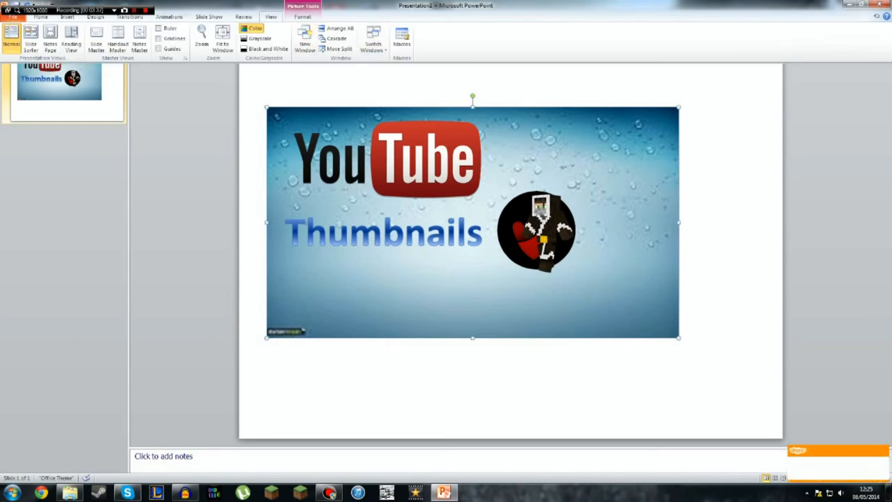
left_click(315, 16)
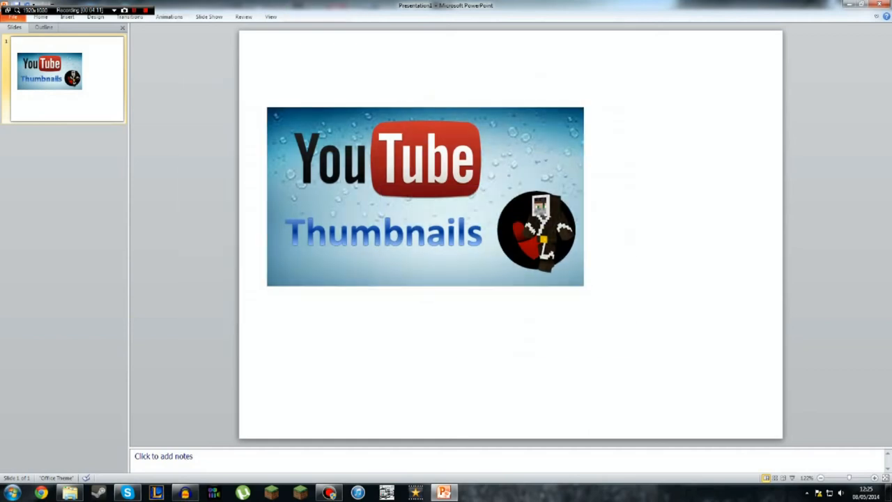
Select the thumbnail elements together and choose Save as Picture.
left_click(425, 202)
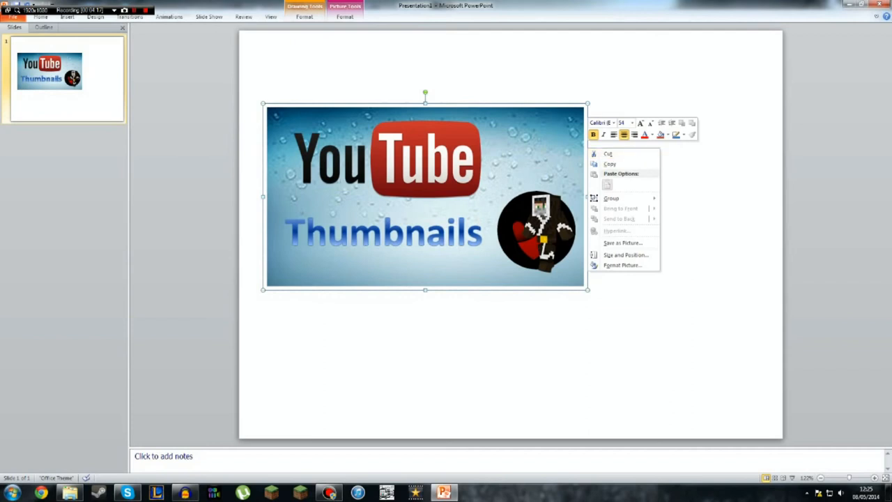
mouse_move(622, 242)
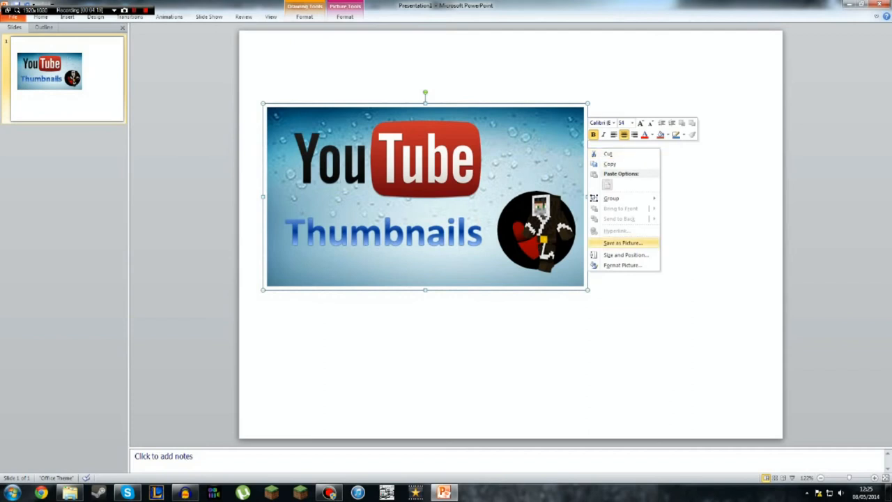
left_click(622, 242)
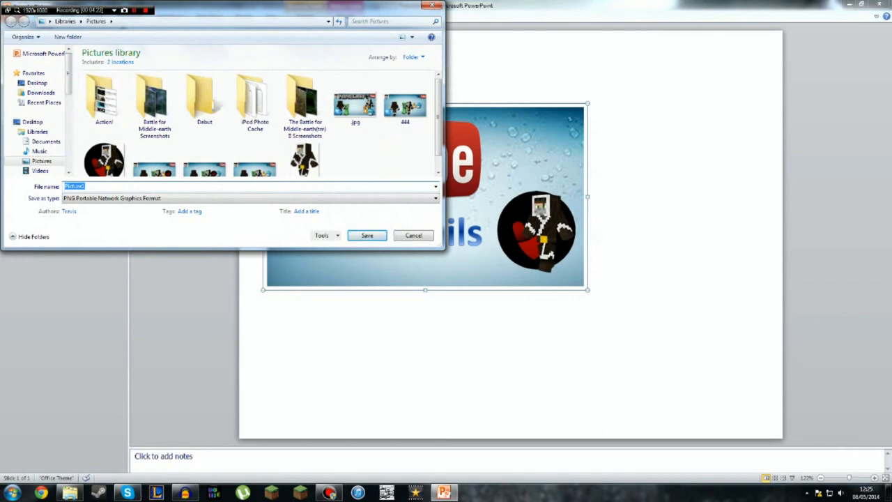
Save the thumbnail as 'Thumbnail' PNG in the Pictures library.
type("Thumbnail")
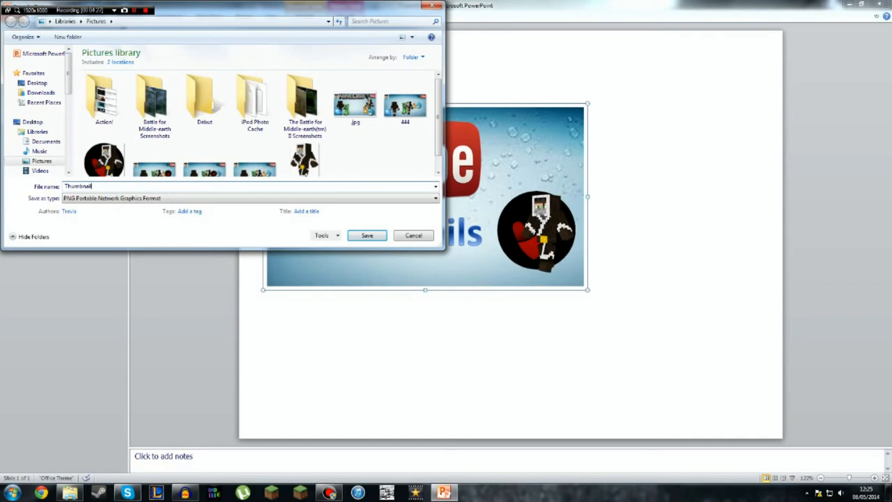
left_click(367, 234)
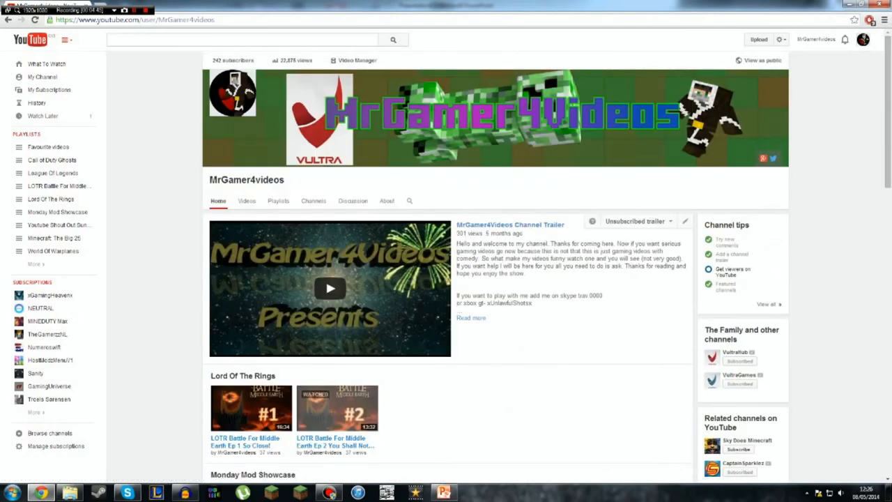
Scroll to Uploads on the channel page and open the Skype mass message video.
scroll("down", 3)
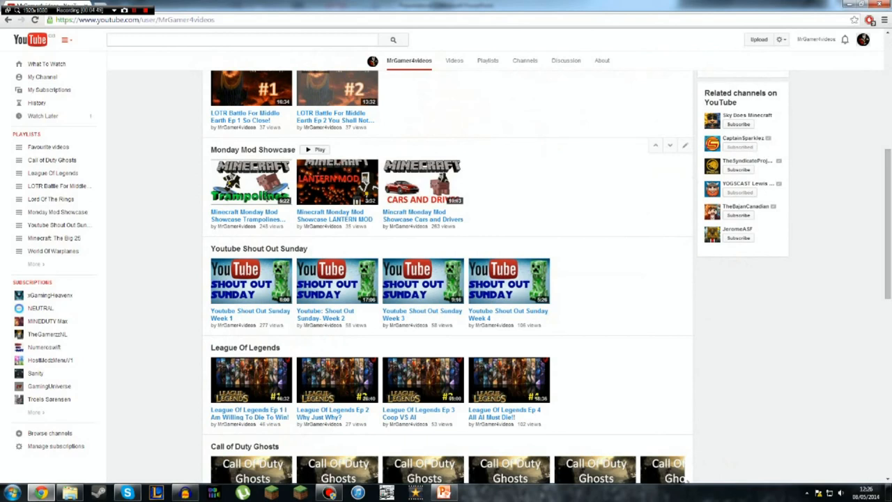
scroll("down", 3)
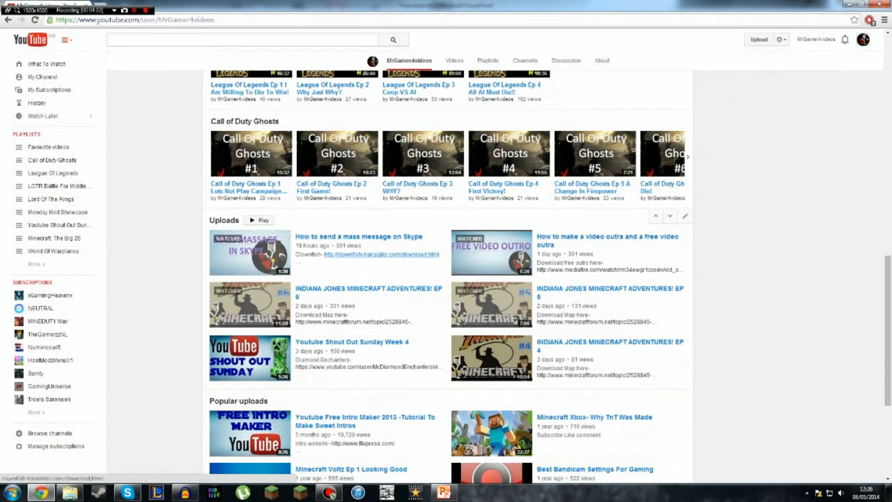
mouse_move(360, 237)
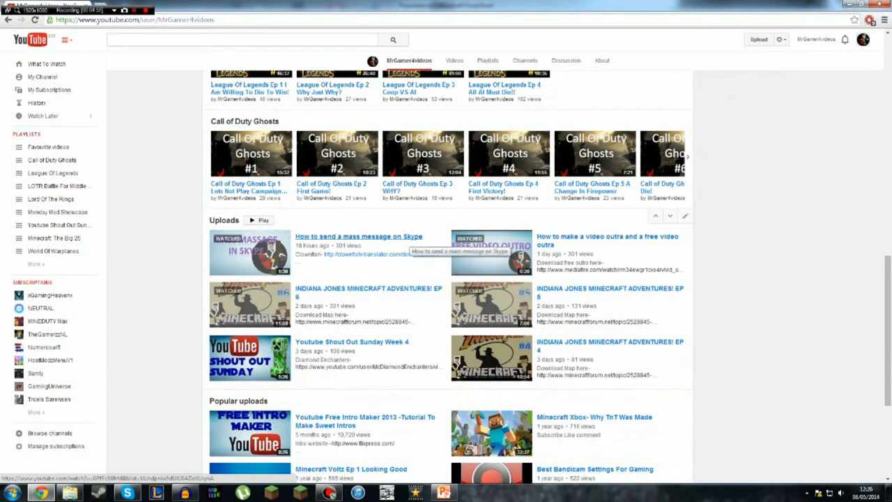
left_click(250, 252)
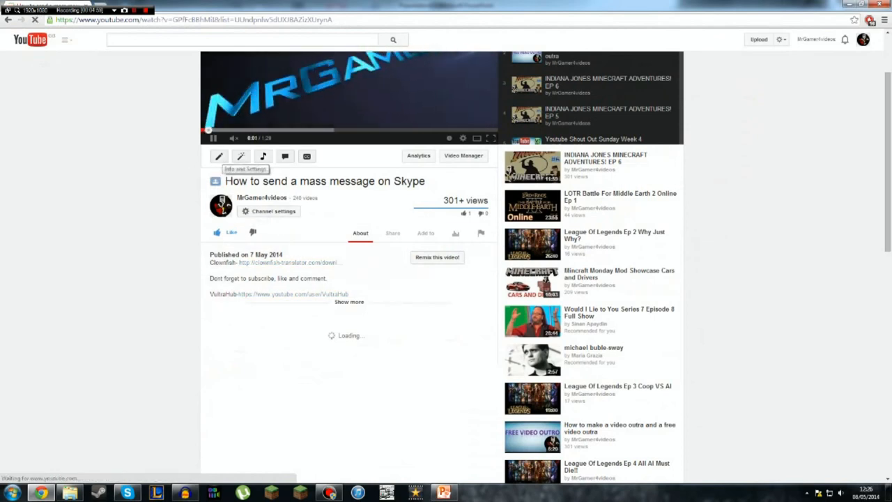
Open the video's Info and Settings and start choosing a custom thumbnail image.
left_click(219, 156)
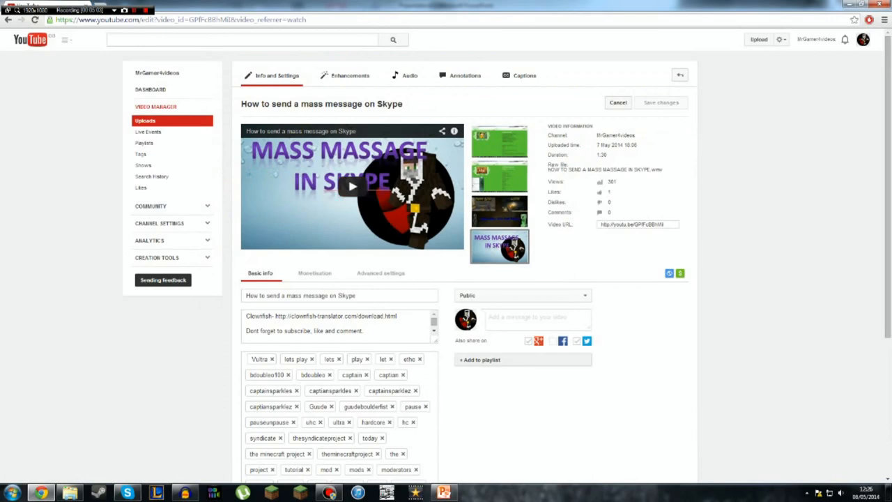
scroll("down", 3)
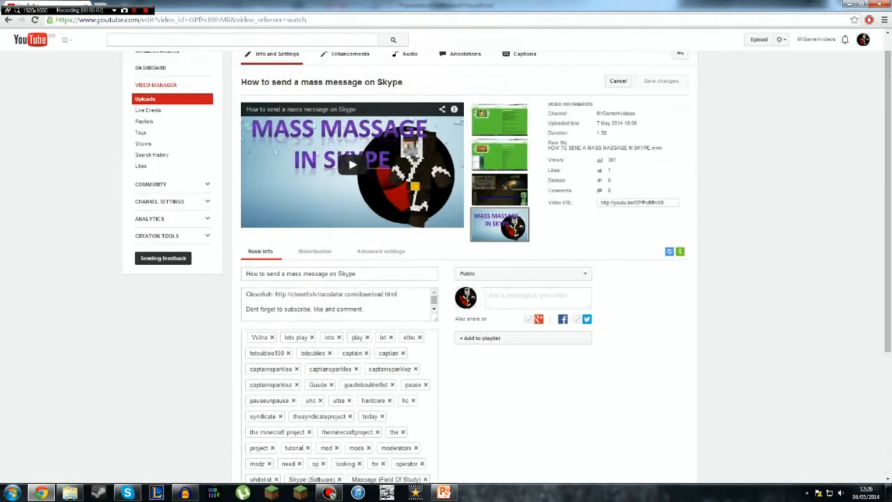
mouse_move(499, 224)
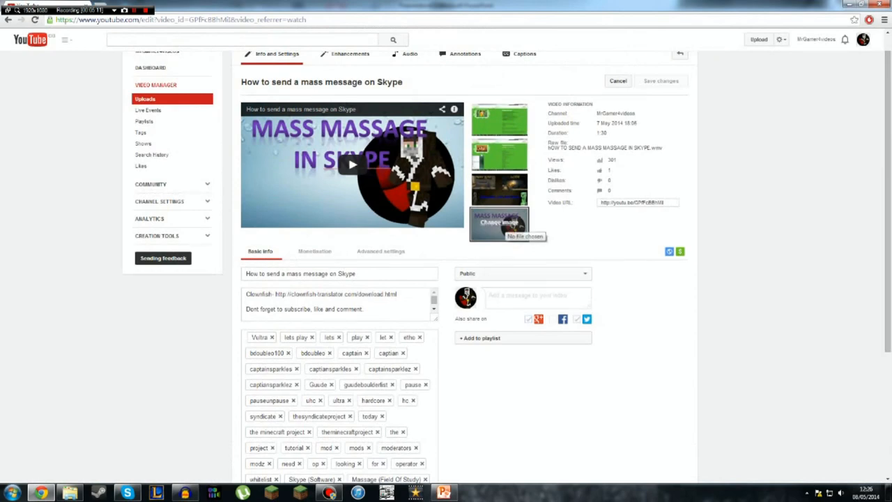
scroll("down", 3)
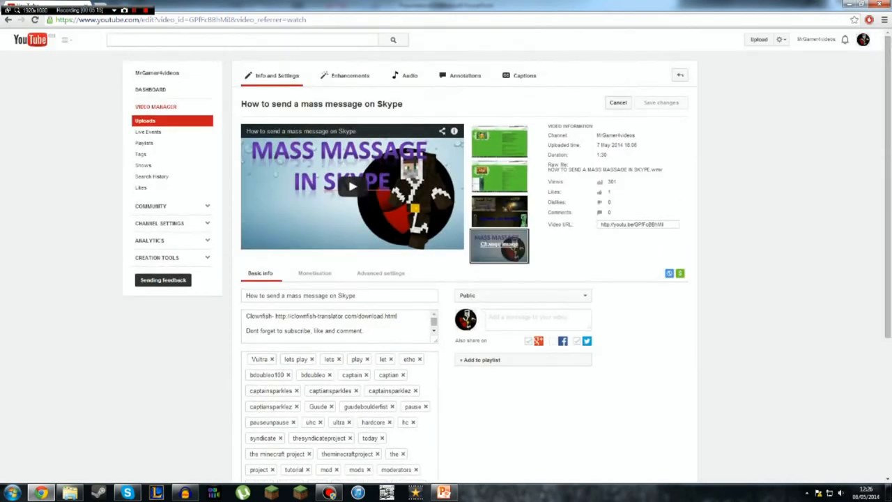
left_click(499, 245)
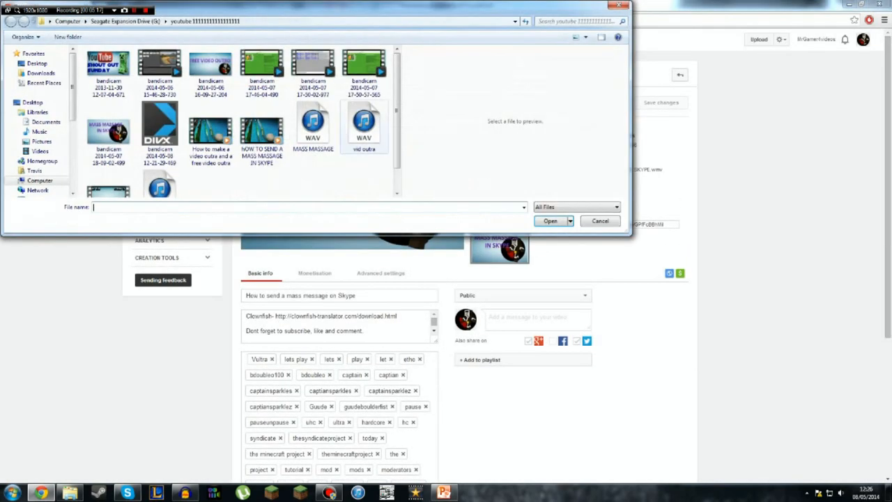